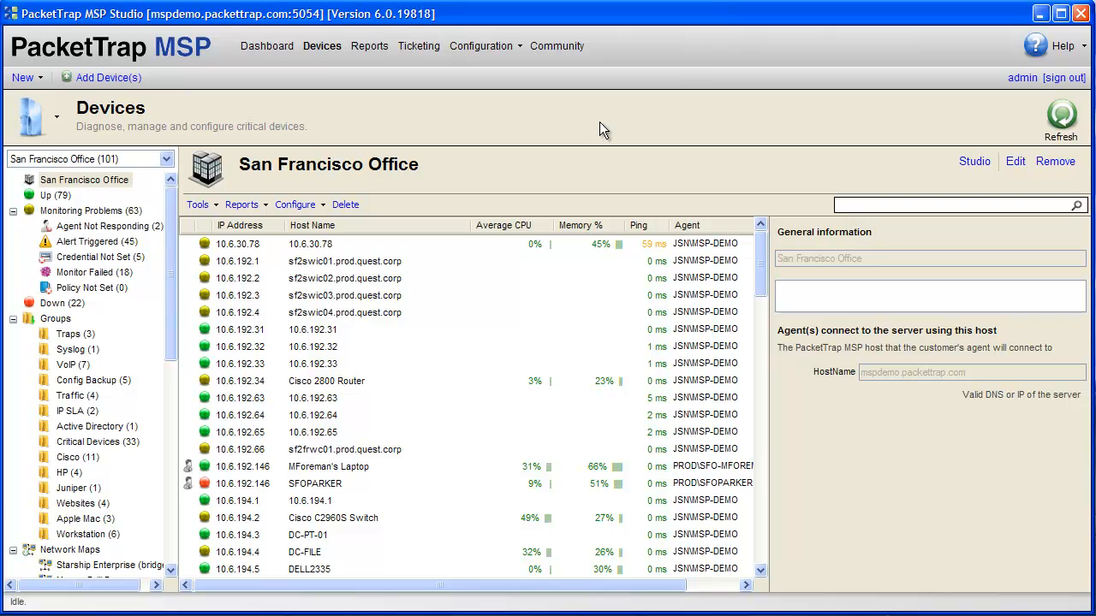
# - Reach the AntiVirus Policies page and start a blank Add AntiVirus Policy editor
pyautogui.click(481, 46)
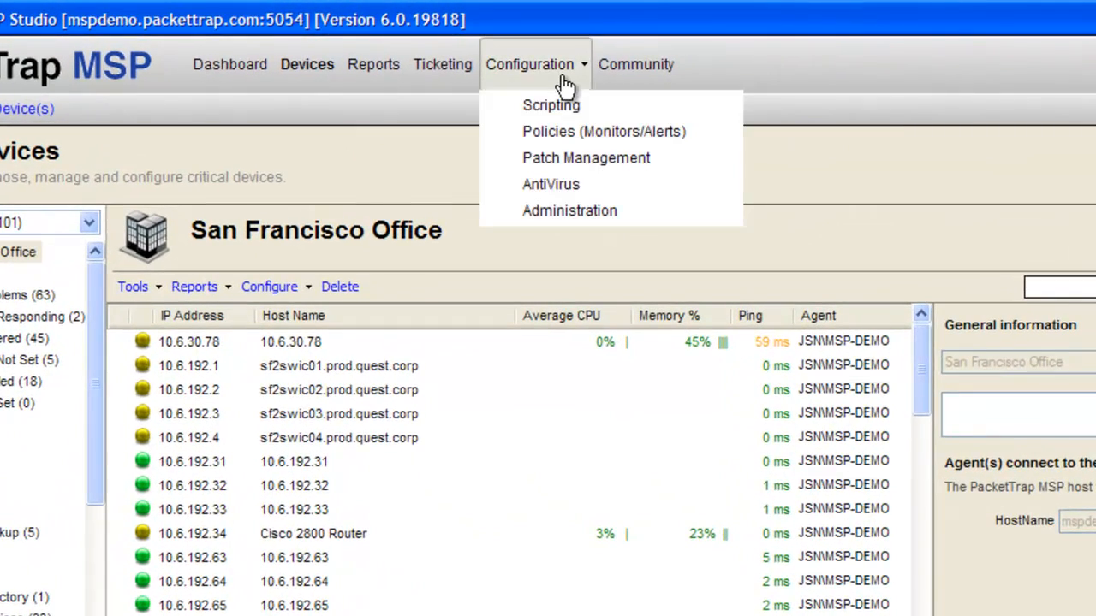
pyautogui.click(551, 185)
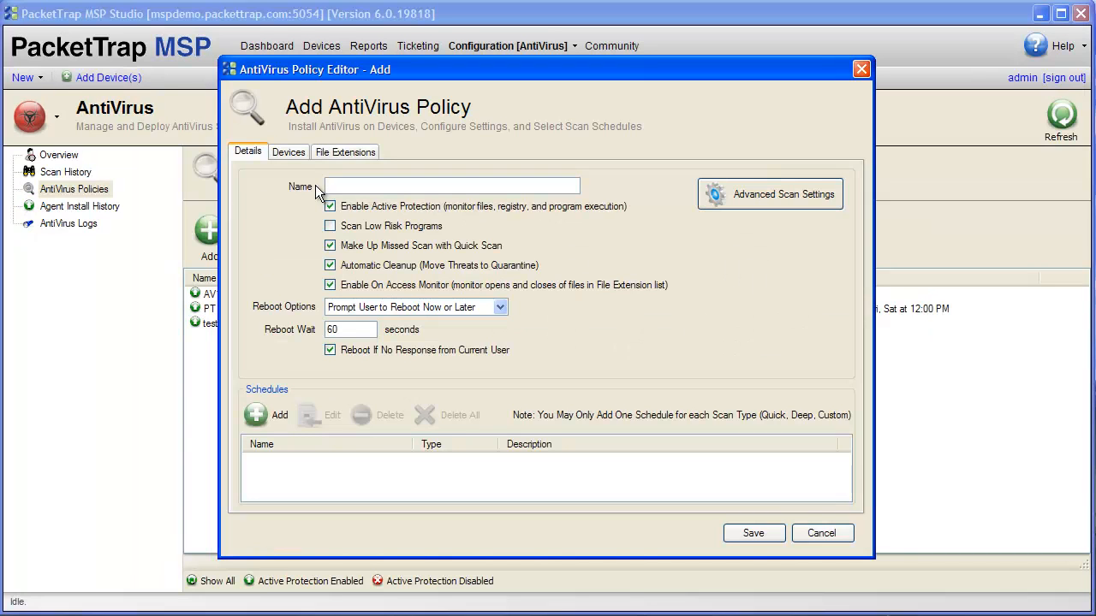
# - Name the policy Site 1, disable Make Up Missed Scan, set Notify User and Automatically Reboot with a 120-second wait
pyautogui.write('Site')
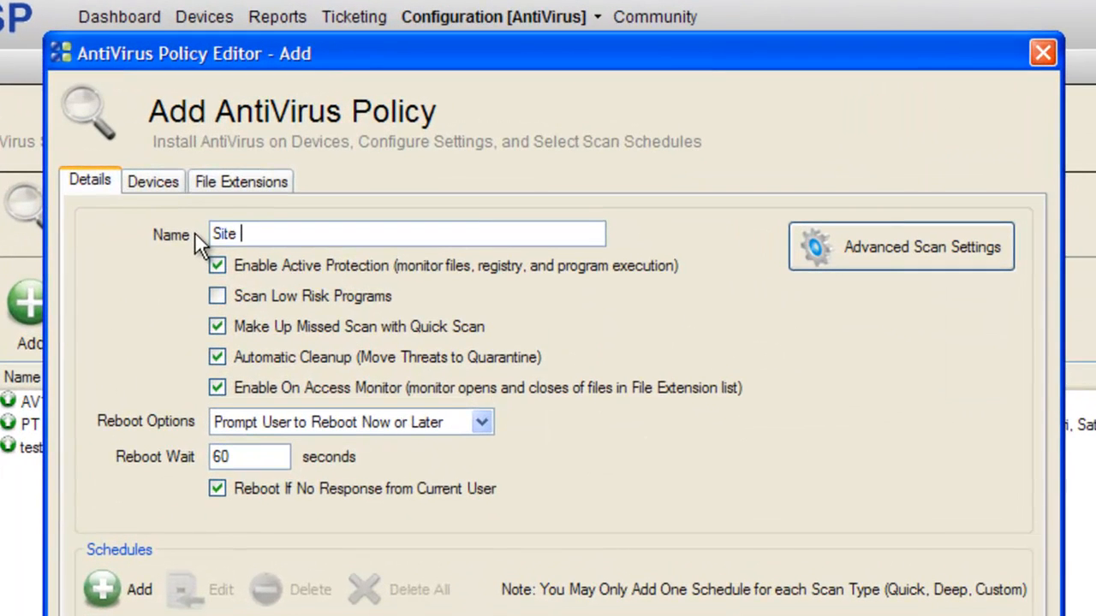
pyautogui.write('1')
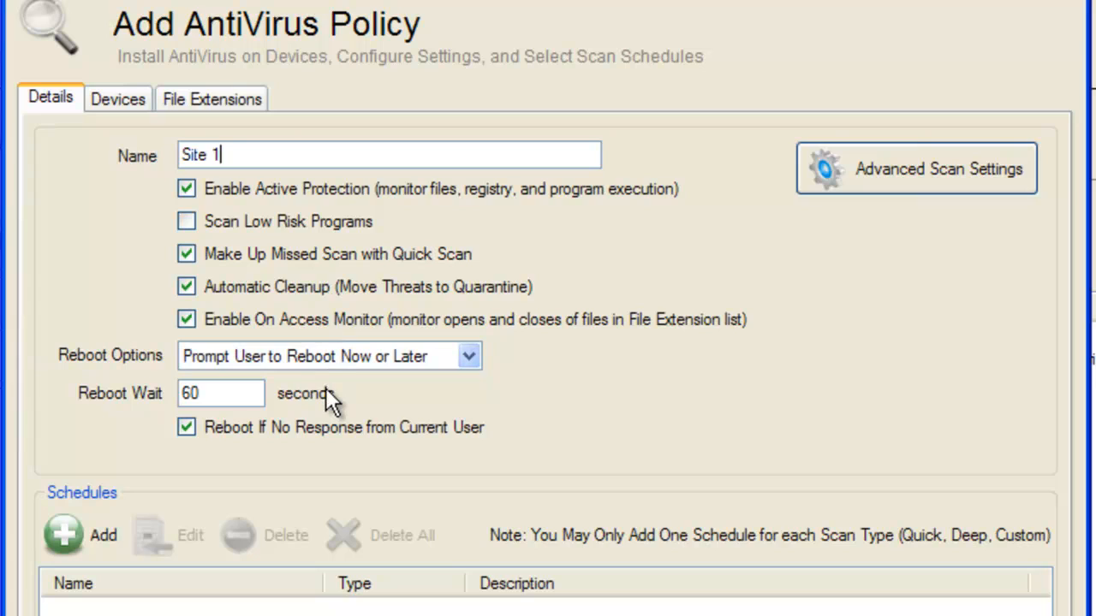
pyautogui.moveTo(329, 385)
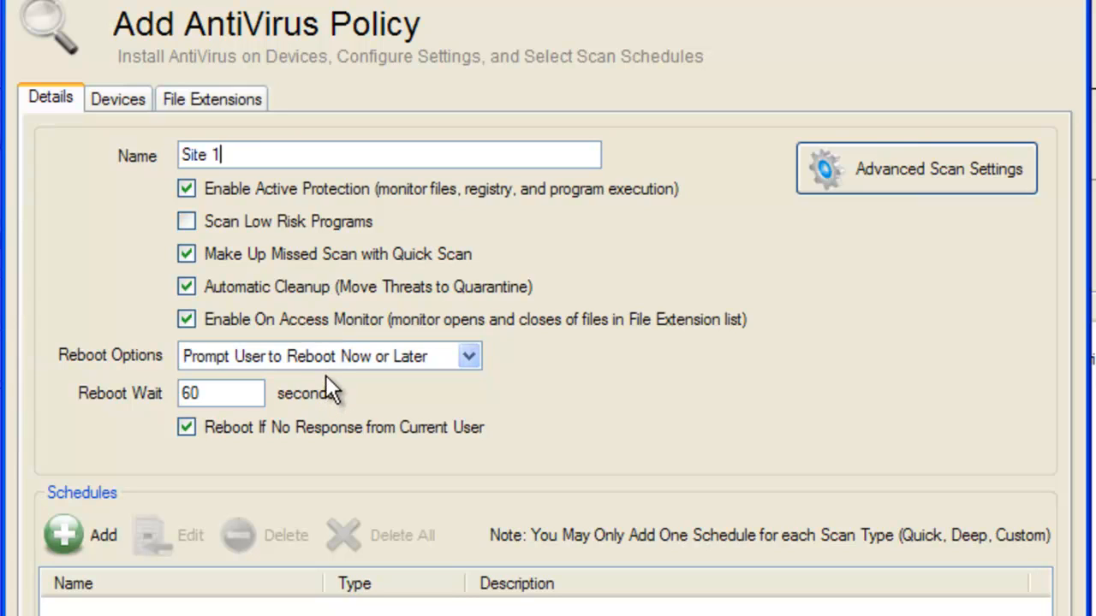
pyautogui.click(187, 253)
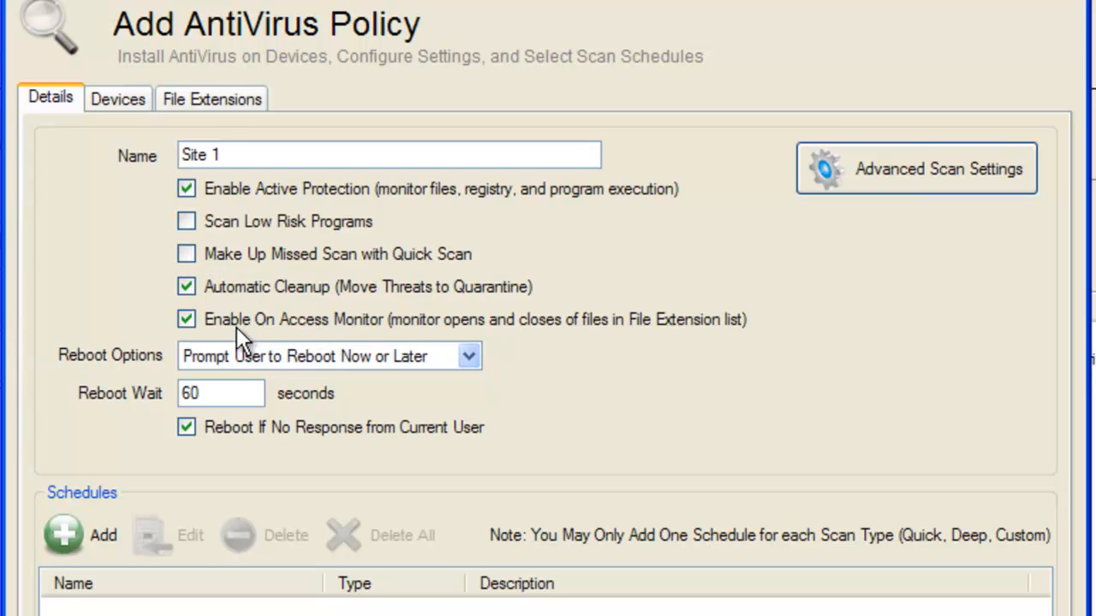
pyautogui.click(469, 356)
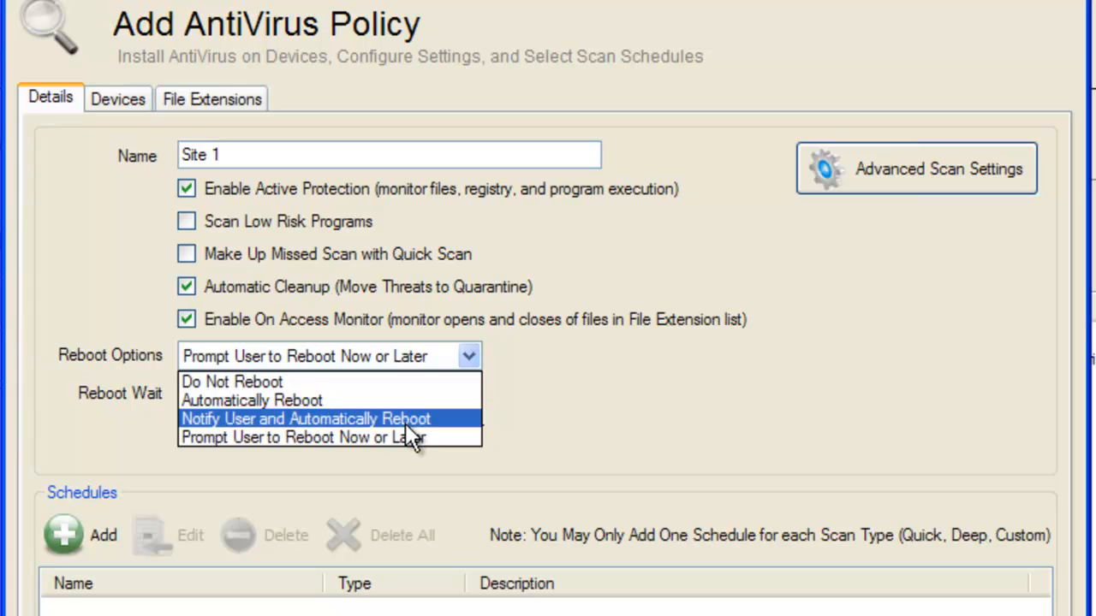
pyautogui.click(305, 418)
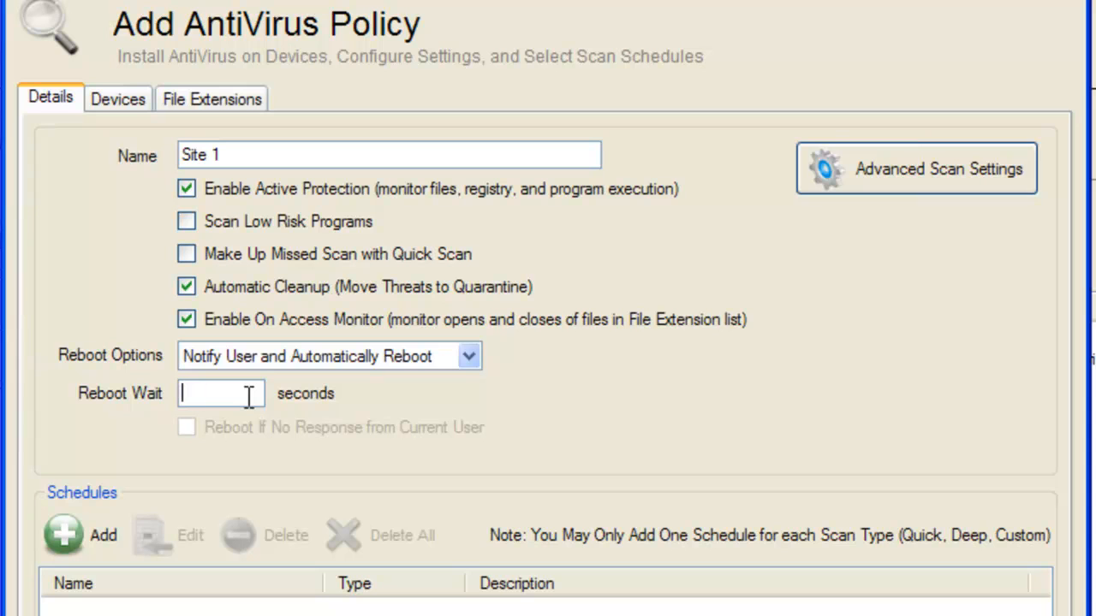
pyautogui.write('120')
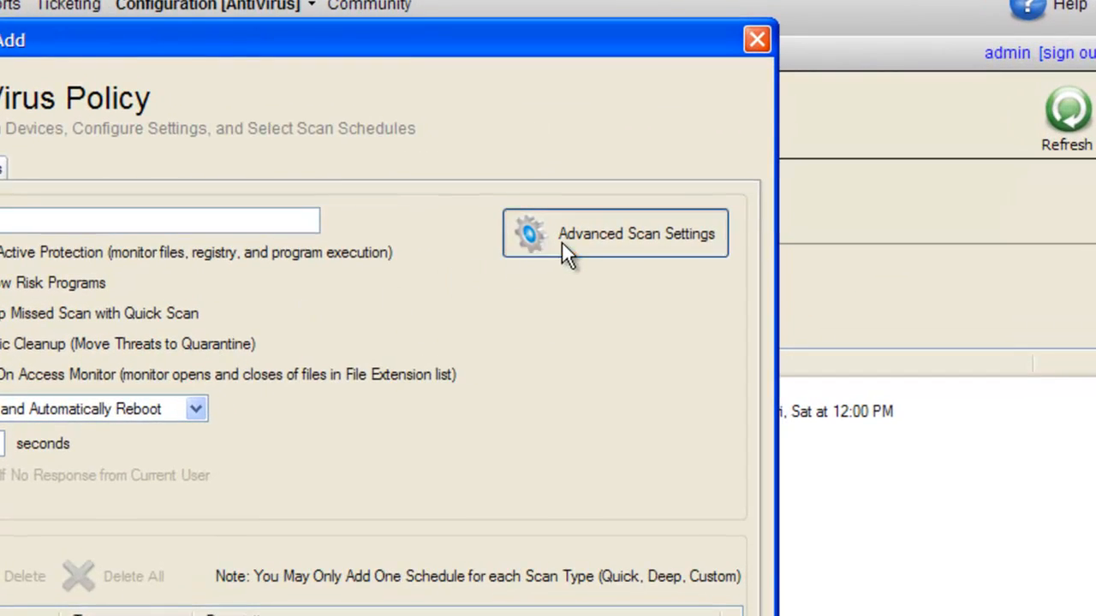
# - In Advanced Scan Settings, enable Paths to Exclude and add C:\Temp
pyautogui.click(615, 233)
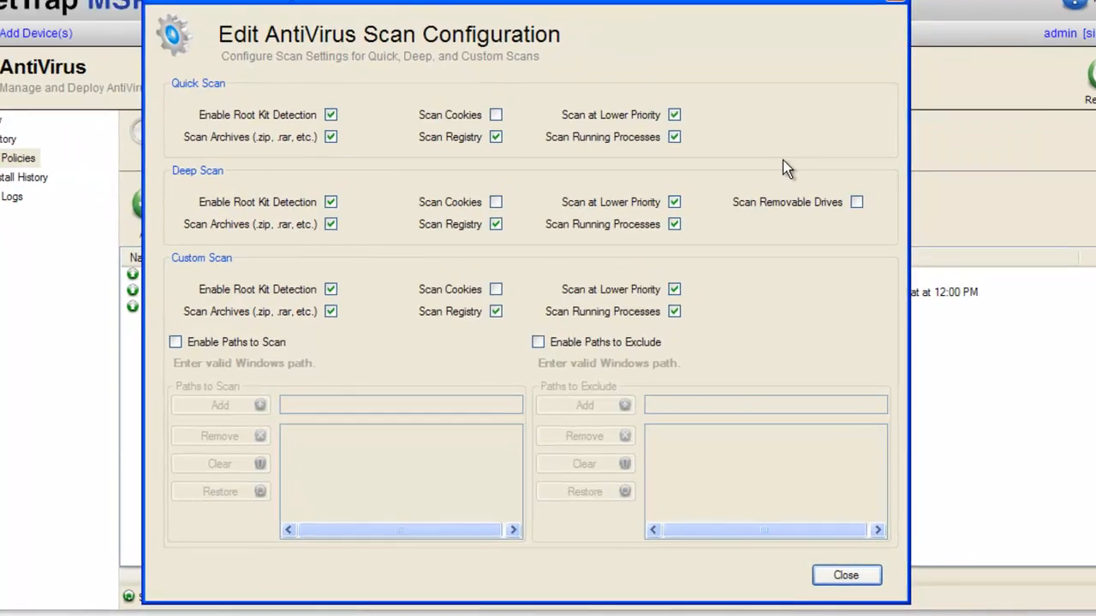
pyautogui.click(537, 343)
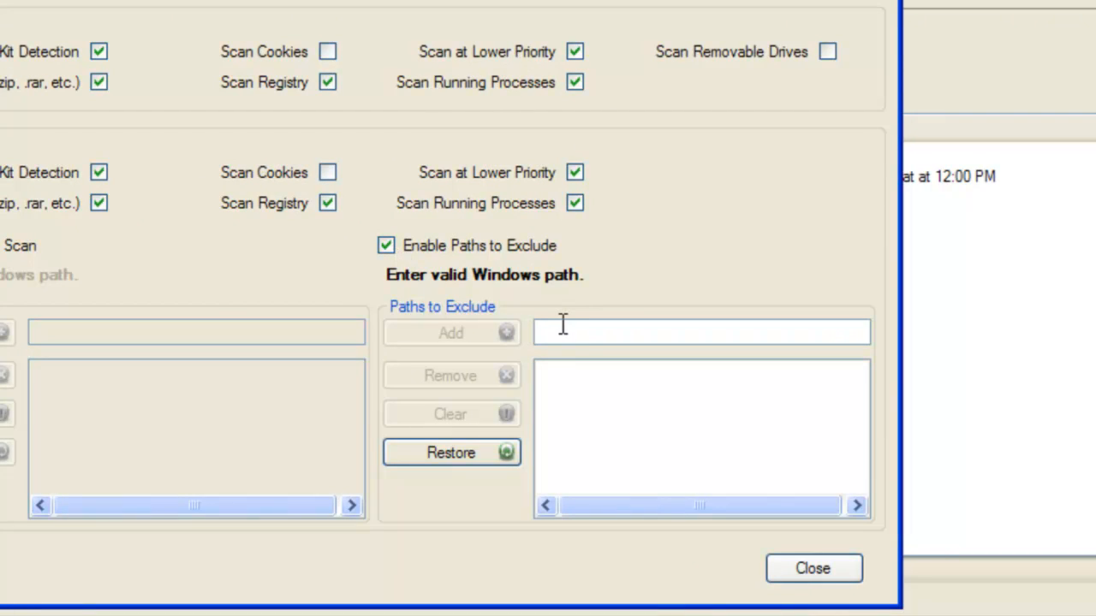
pyautogui.write('C:')
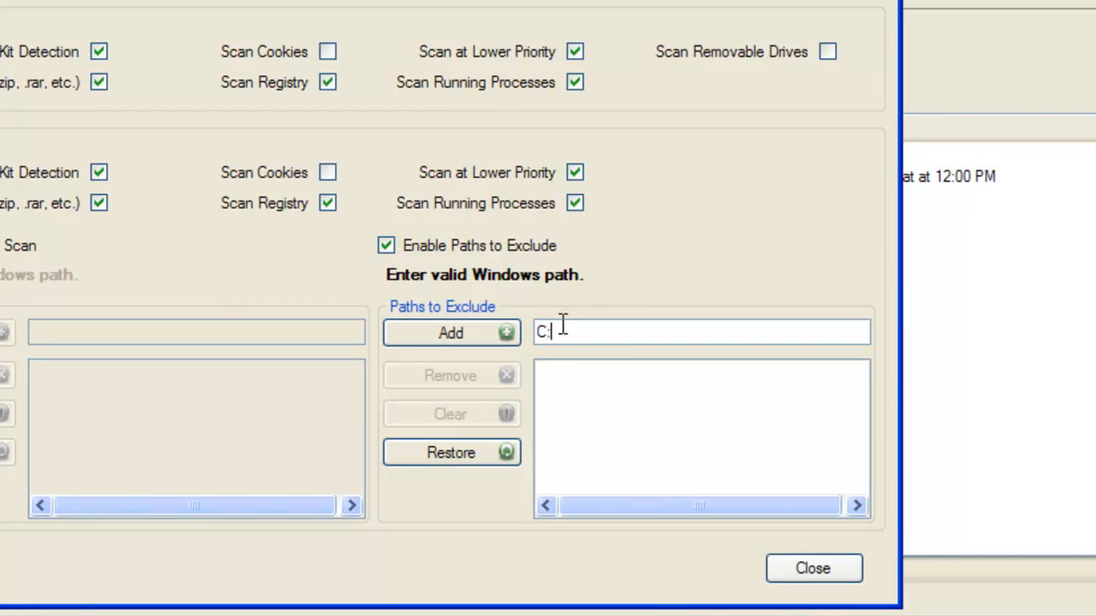
pyautogui.write('\\Temp')
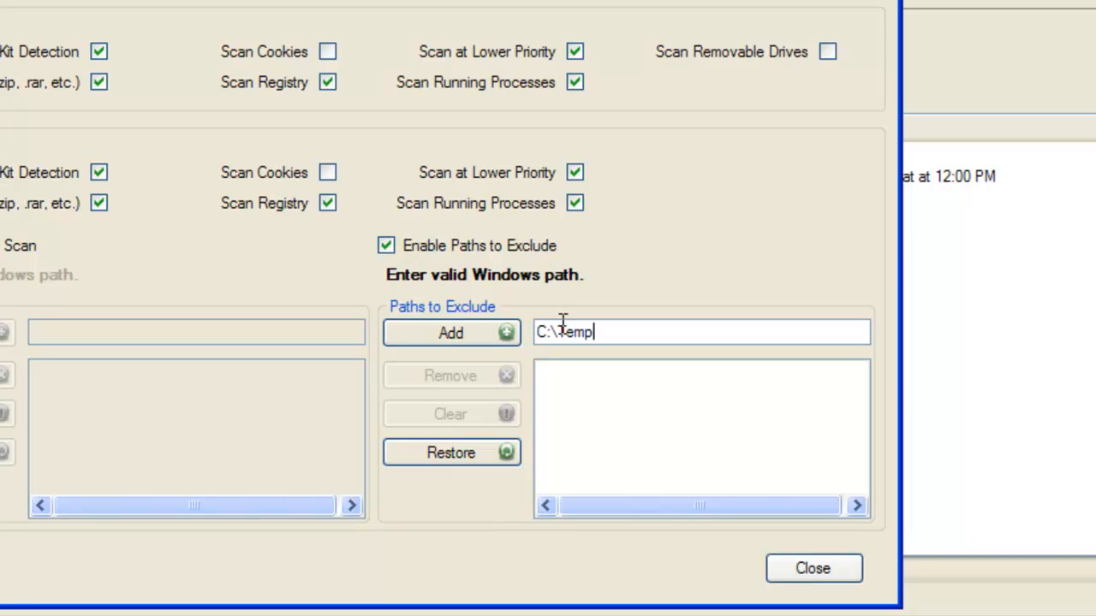
pyautogui.click(452, 332)
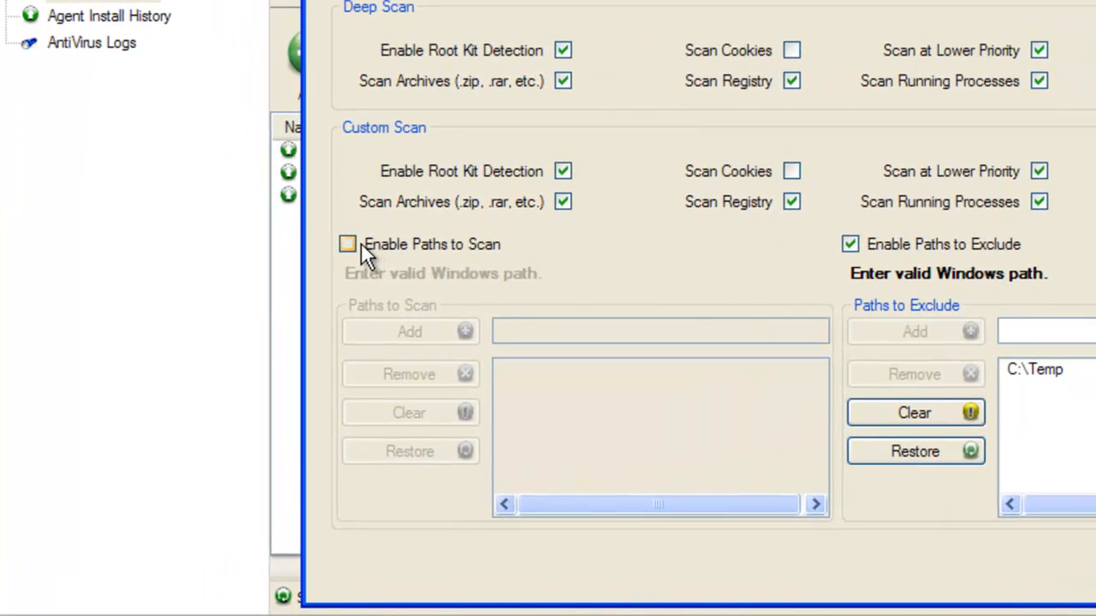
# - Enable Paths to Scan and enter C:\Example as a scan path
pyautogui.click(348, 243)
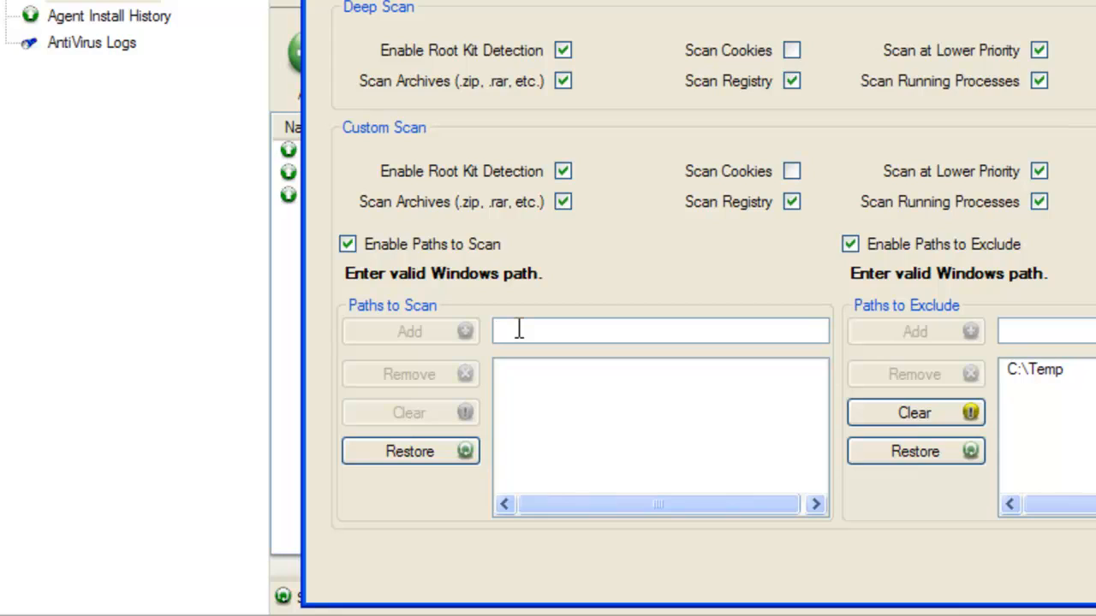
pyautogui.write('C:')
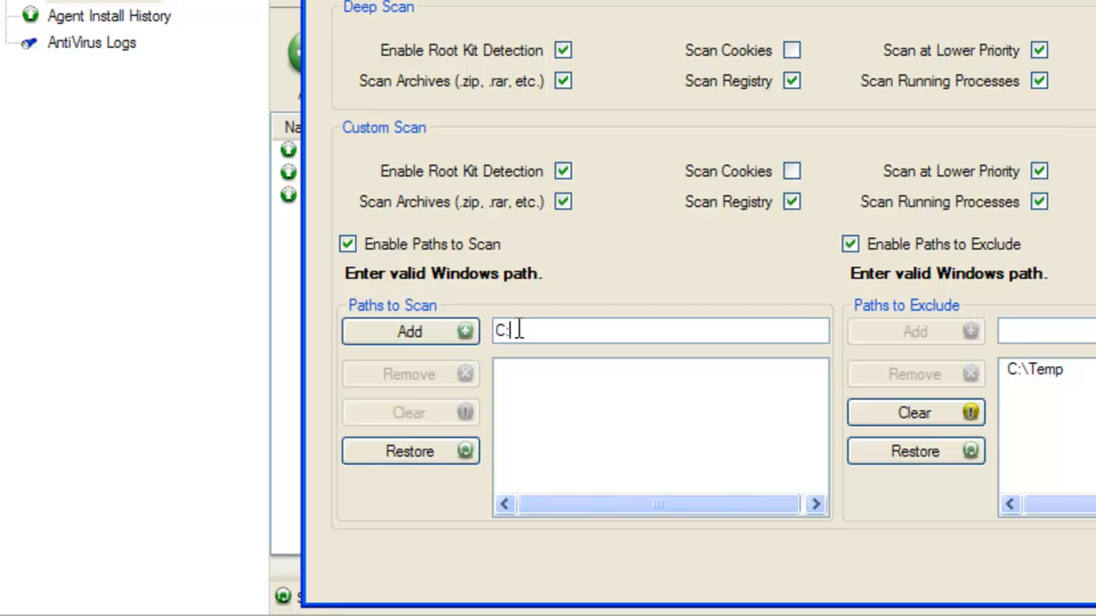
pyautogui.write('\\Examp')
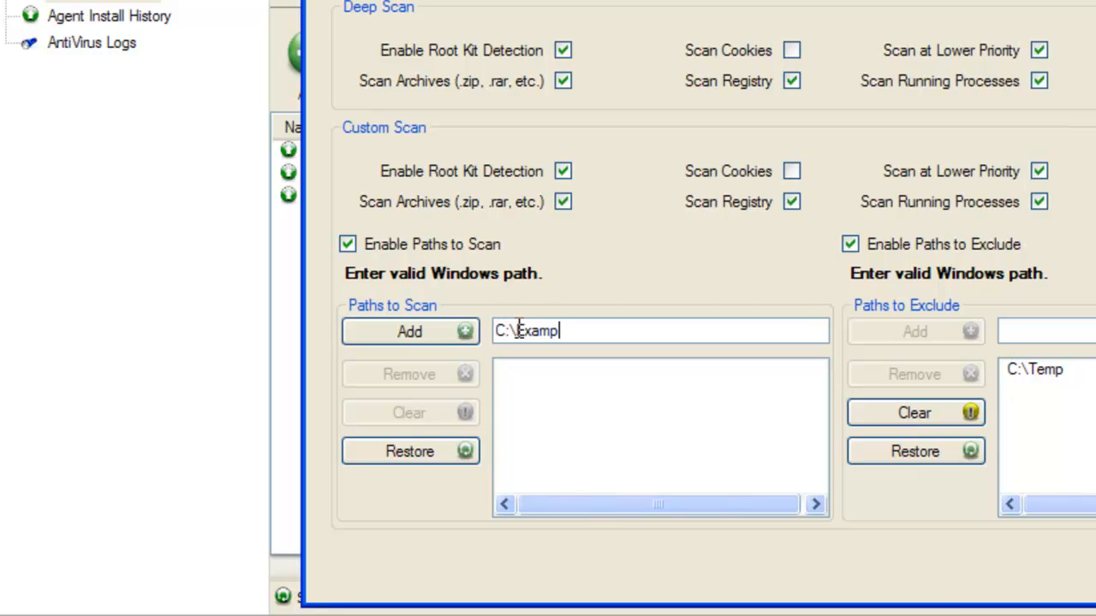
pyautogui.write('le')
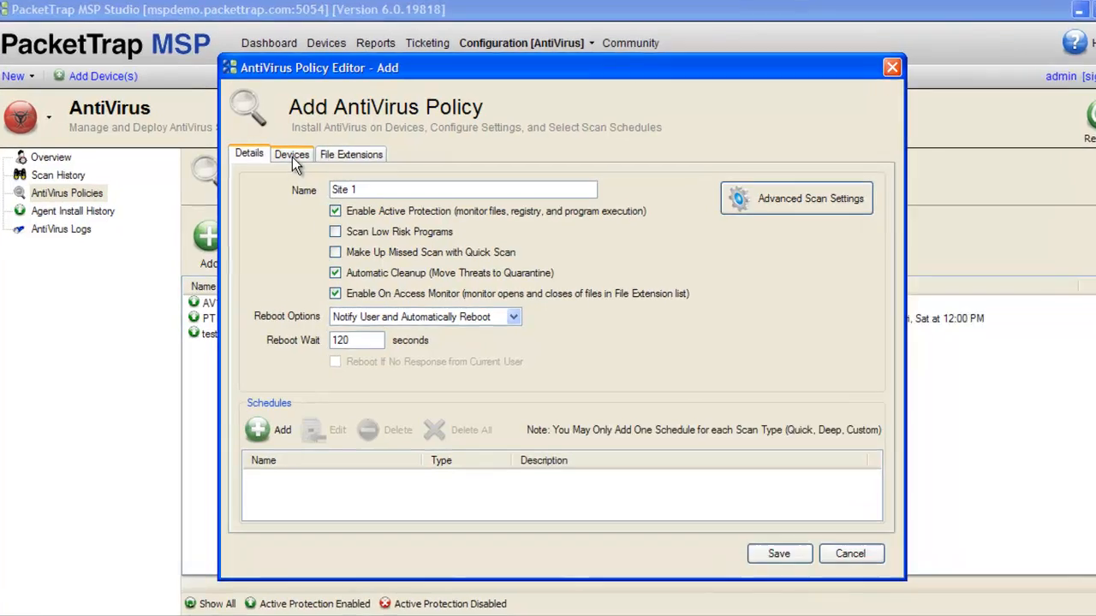
# - Add the San Francisco Office devices as members of the policy via the Devices tab
pyautogui.click(291, 154)
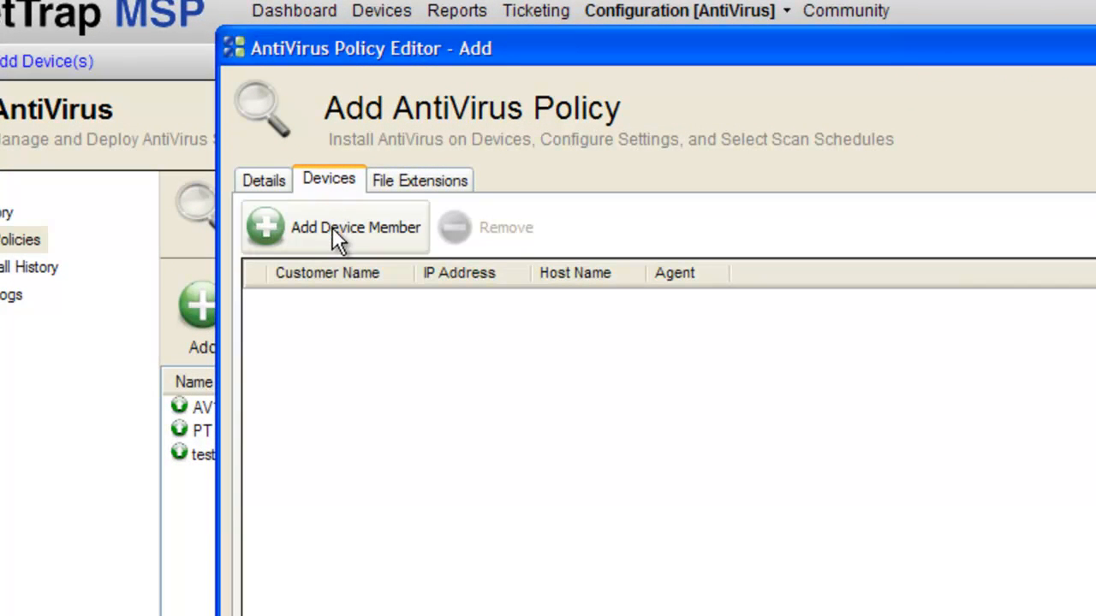
pyautogui.click(336, 226)
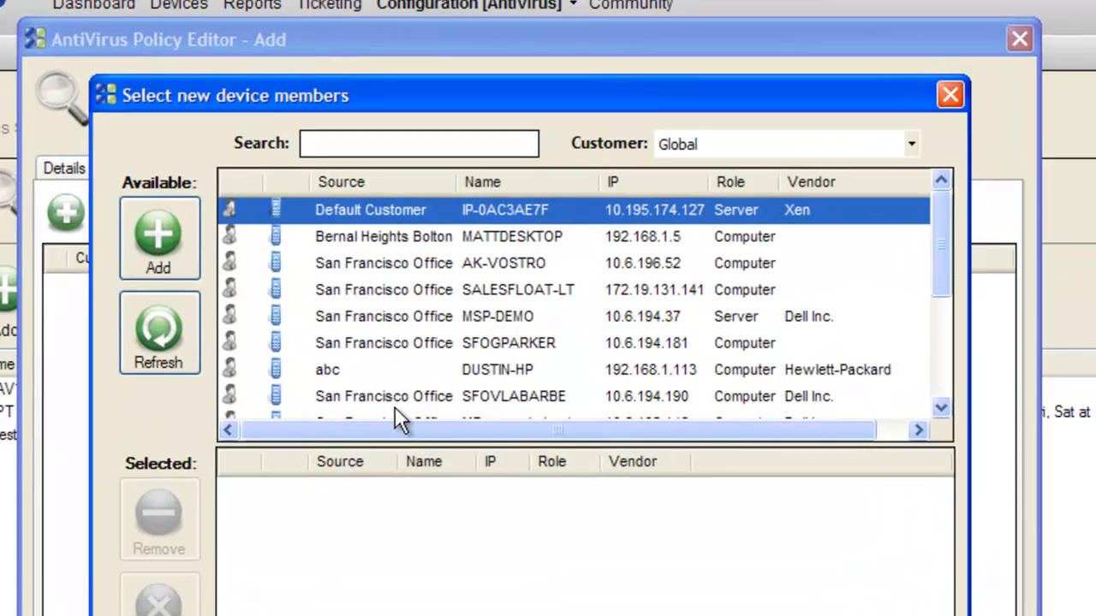
pyautogui.click(911, 144)
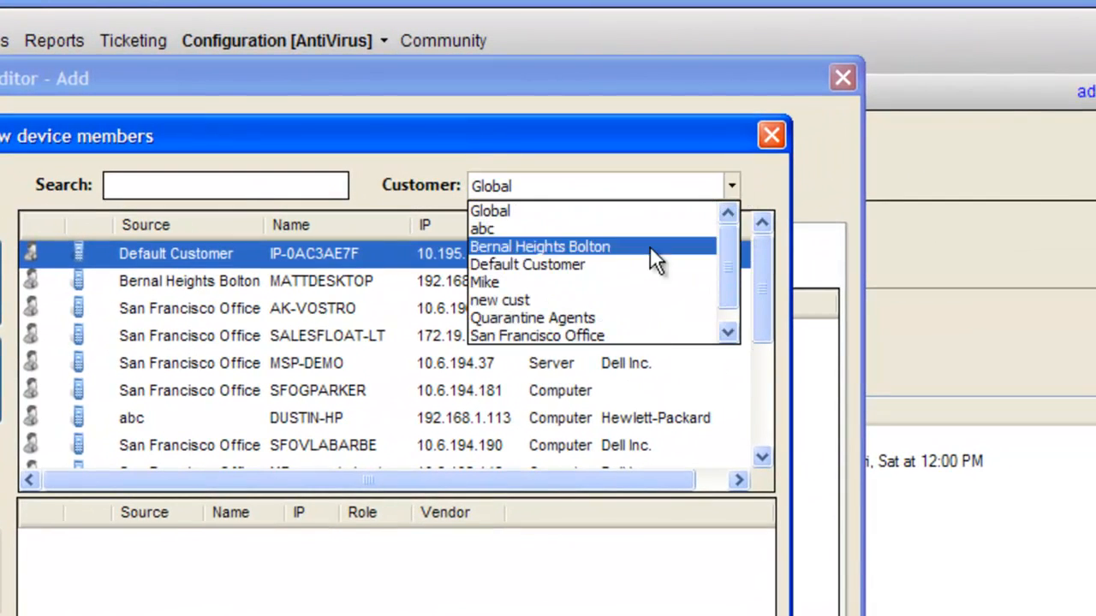
pyautogui.click(538, 334)
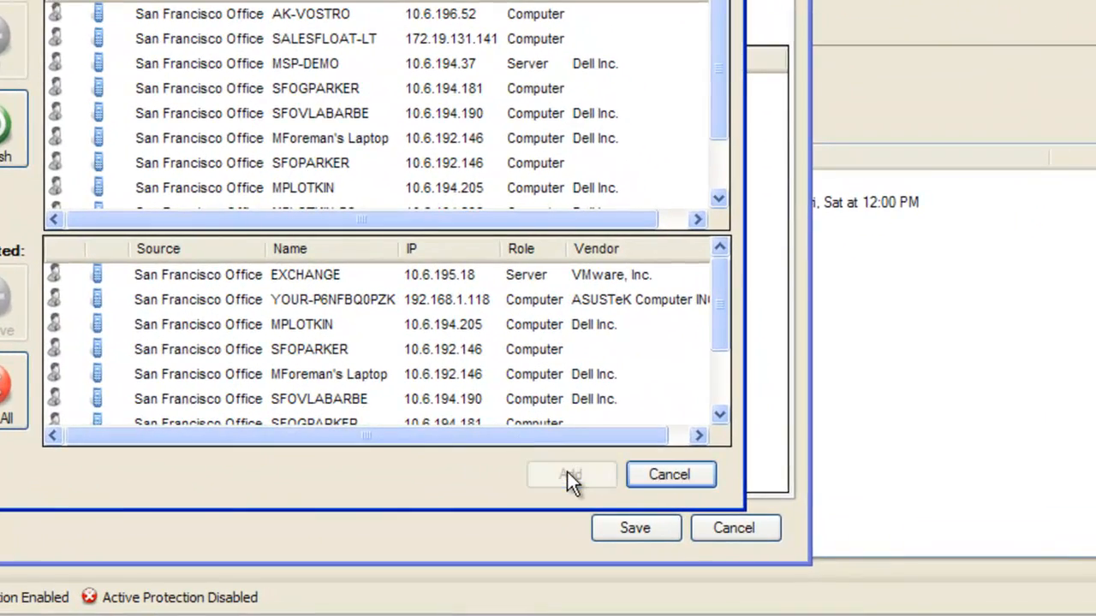
pyautogui.click(570, 474)
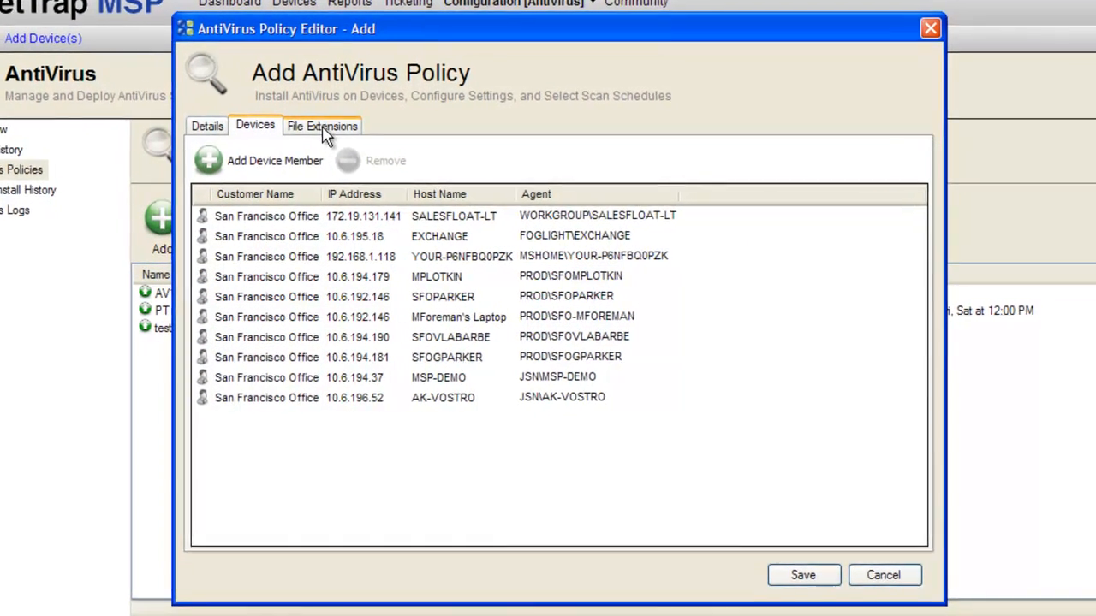
# - Remove JPG from the actively monitored file extensions and return to the policy details
pyautogui.click(322, 127)
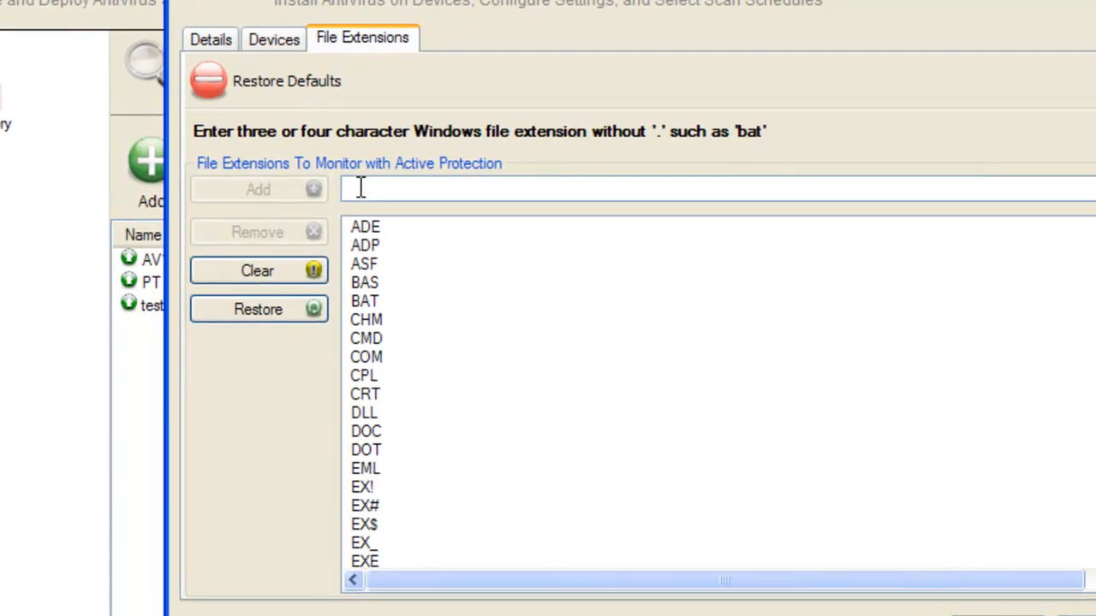
pyautogui.write('JPG')
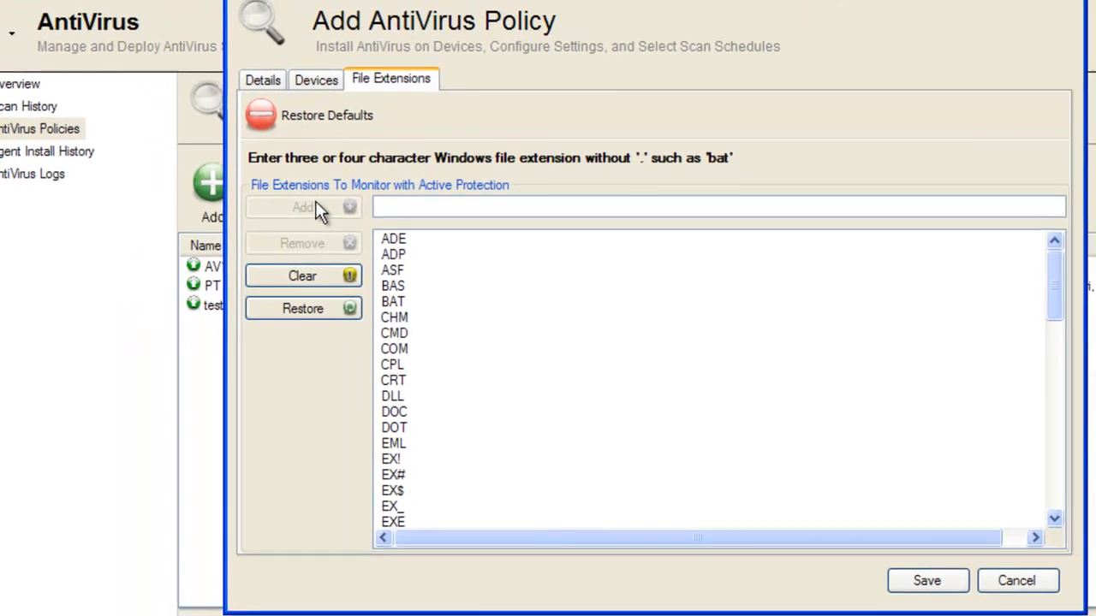
pyautogui.scroll(-3)
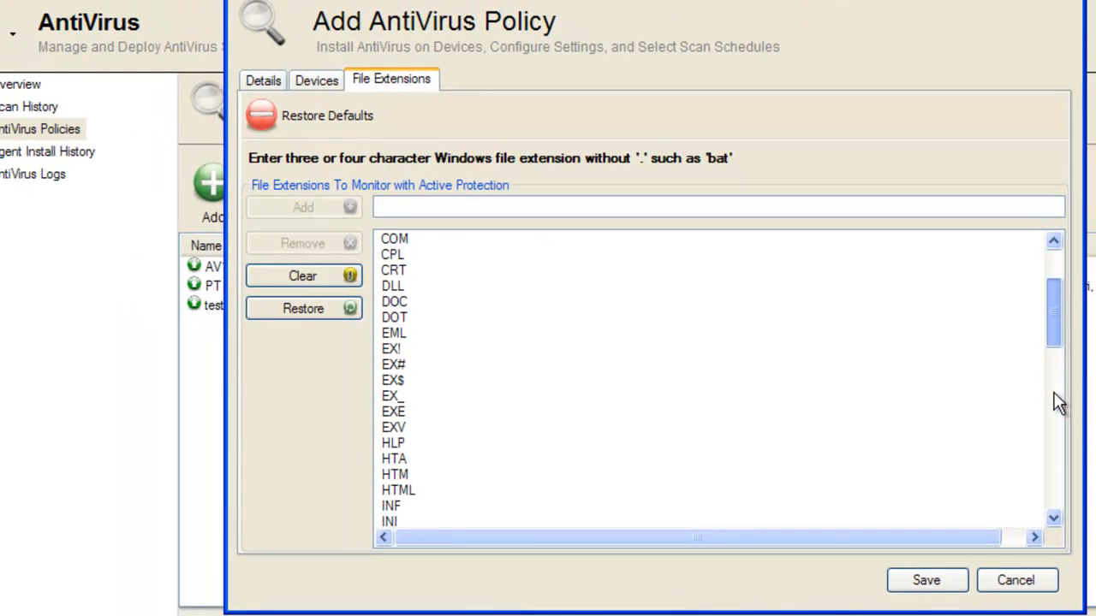
pyautogui.scroll(-3)
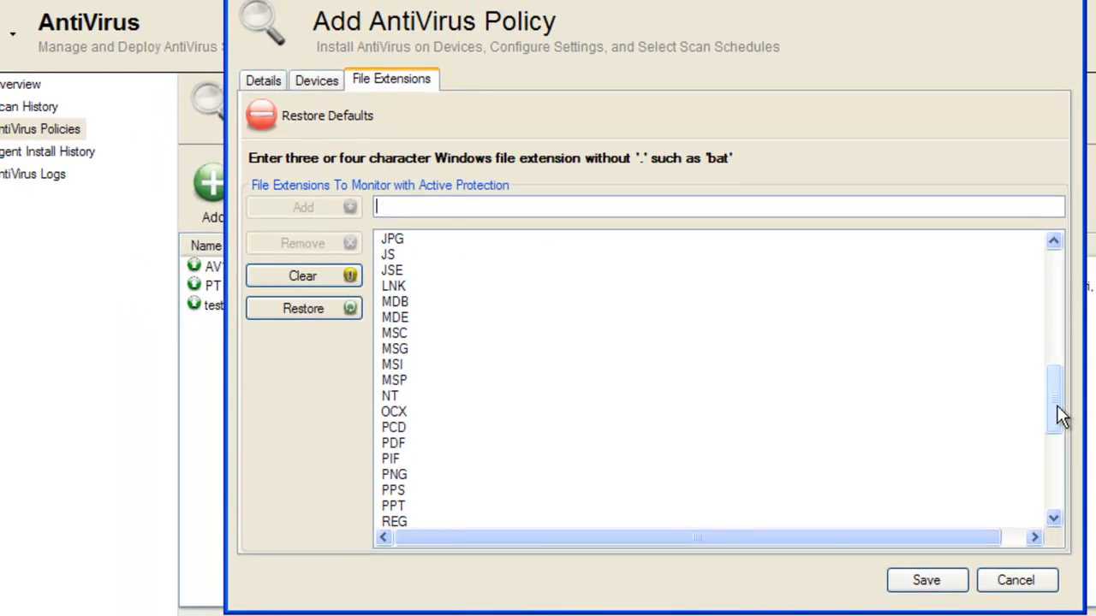
pyautogui.click(390, 240)
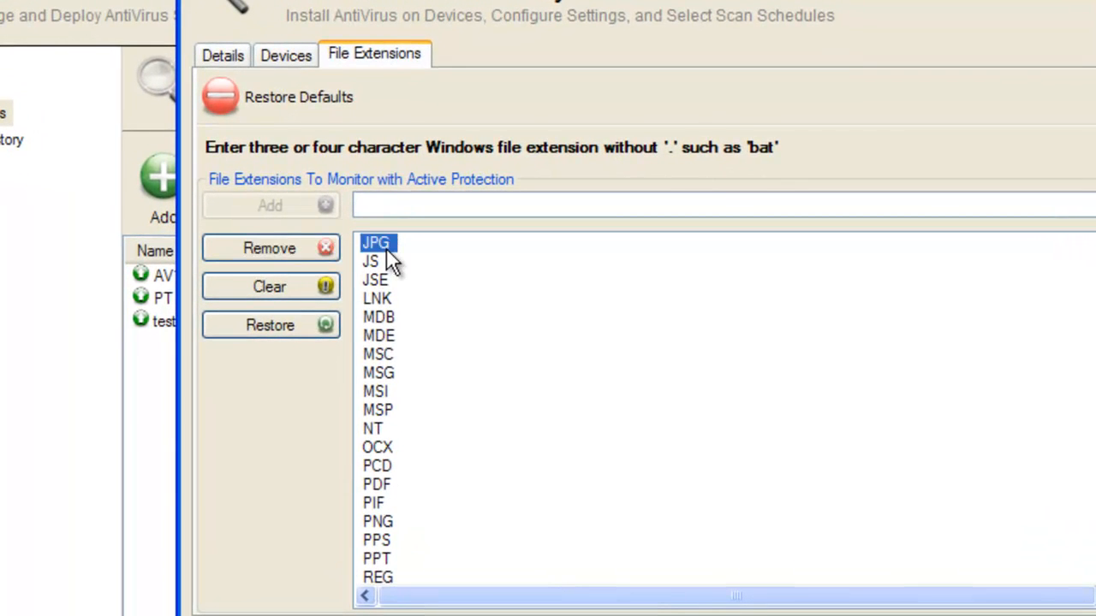
pyautogui.click(271, 248)
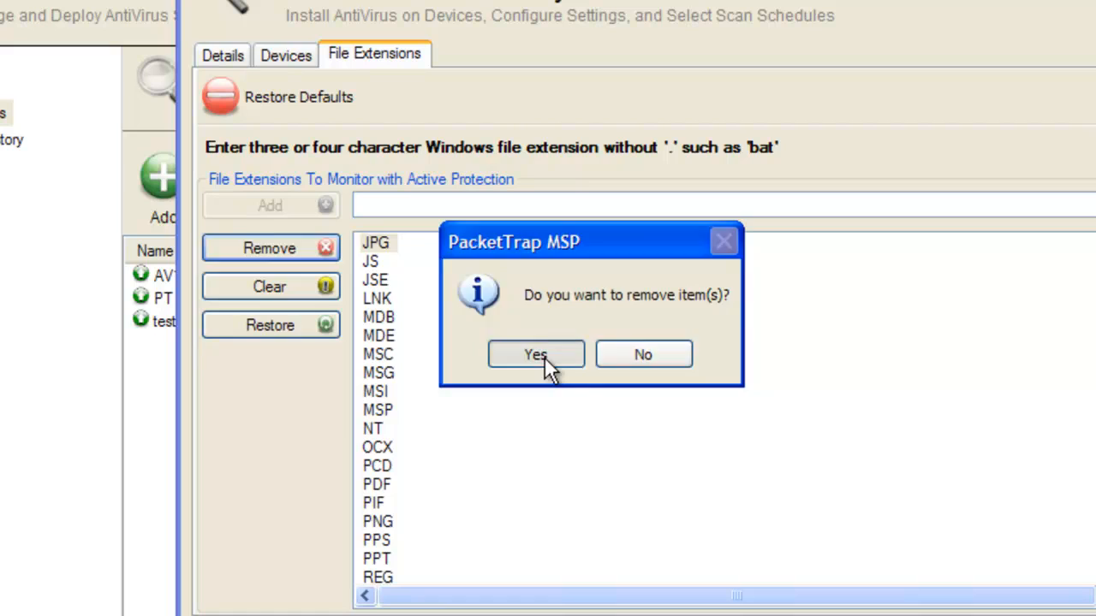
pyautogui.click(536, 355)
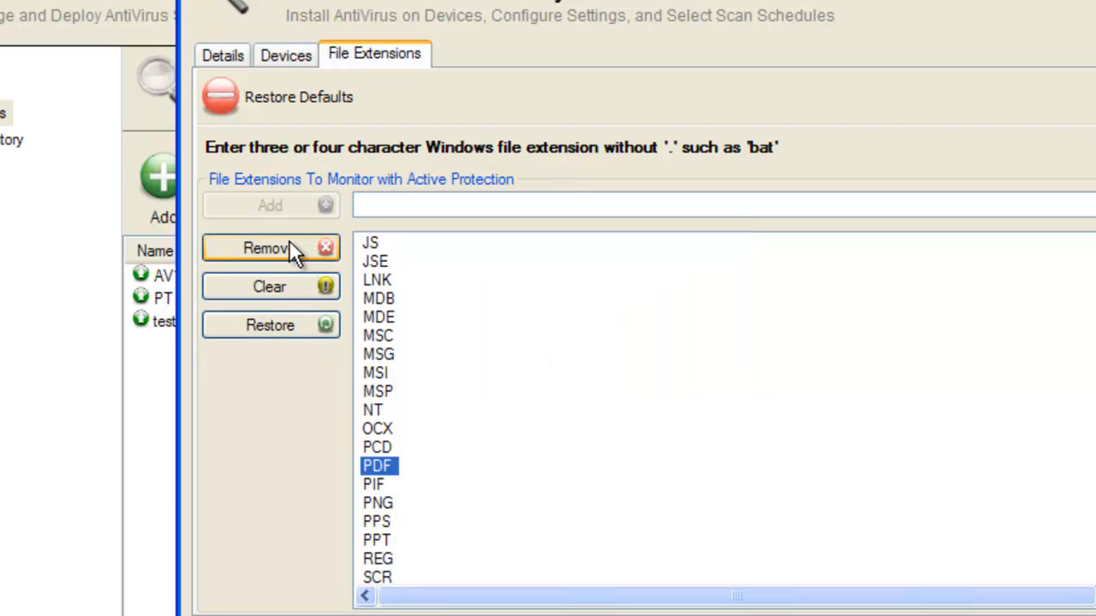
pyautogui.click(270, 248)
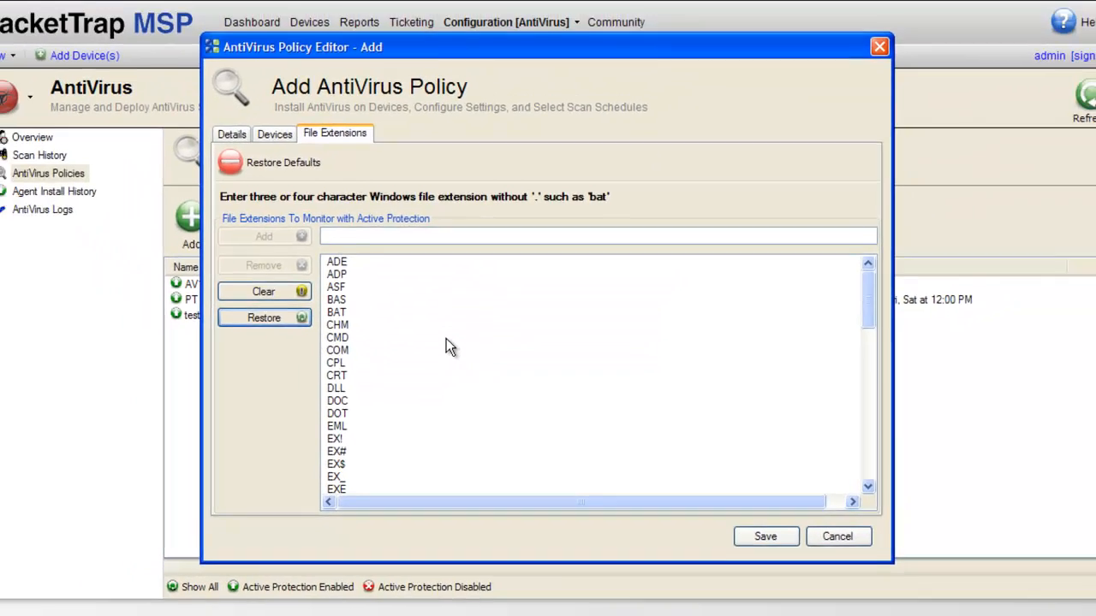
pyautogui.click(231, 134)
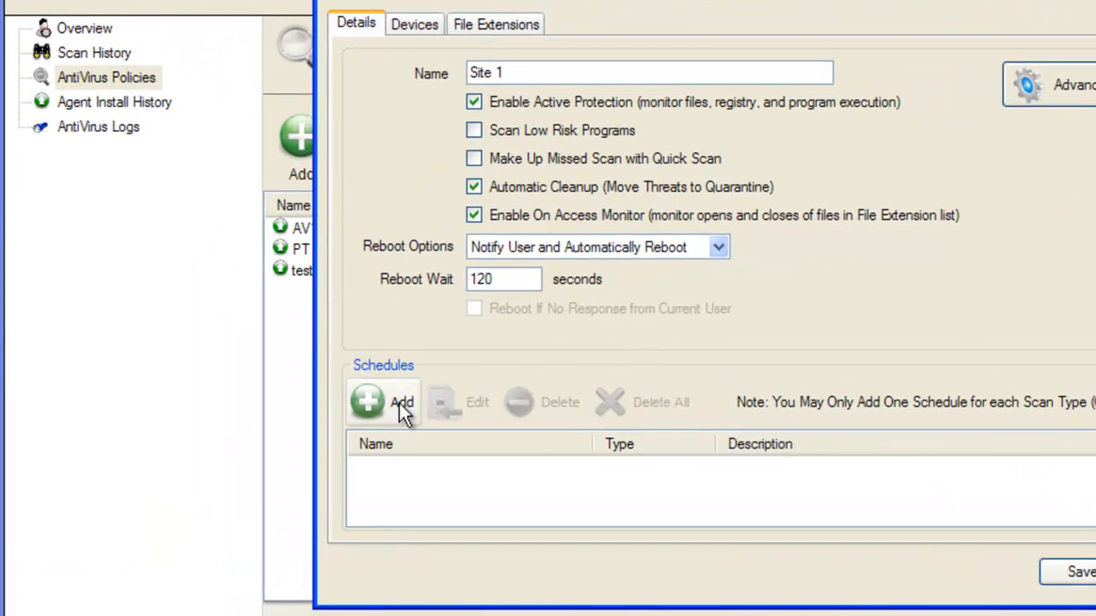
# - Add a schedule named Site 1 Schedule of type Custom Scan and go to its recurrence settings
pyautogui.click(383, 402)
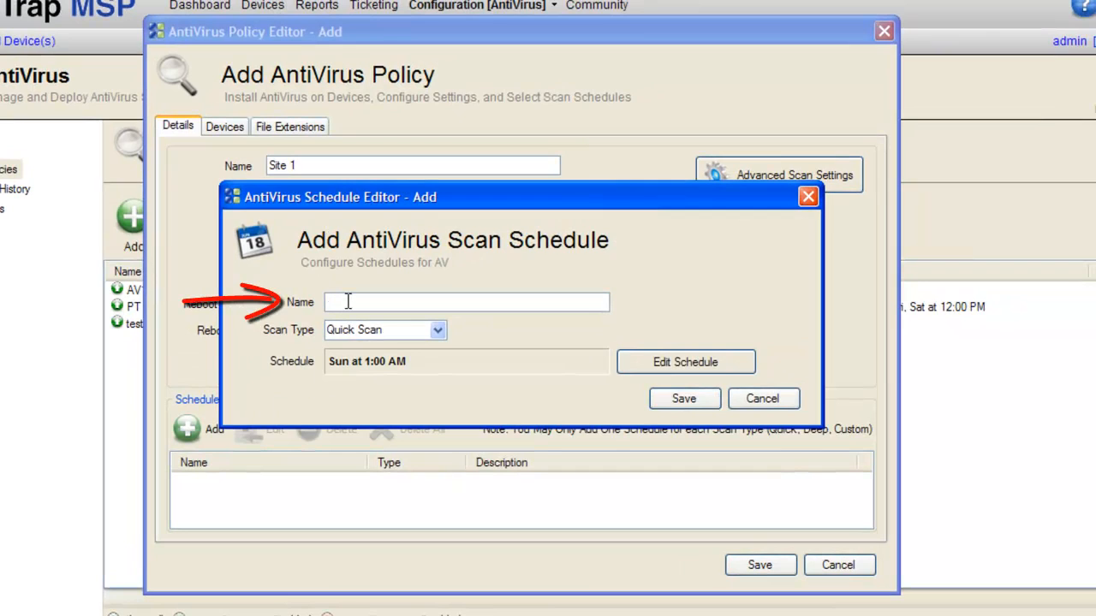
pyautogui.write('Site 1 Schedule')
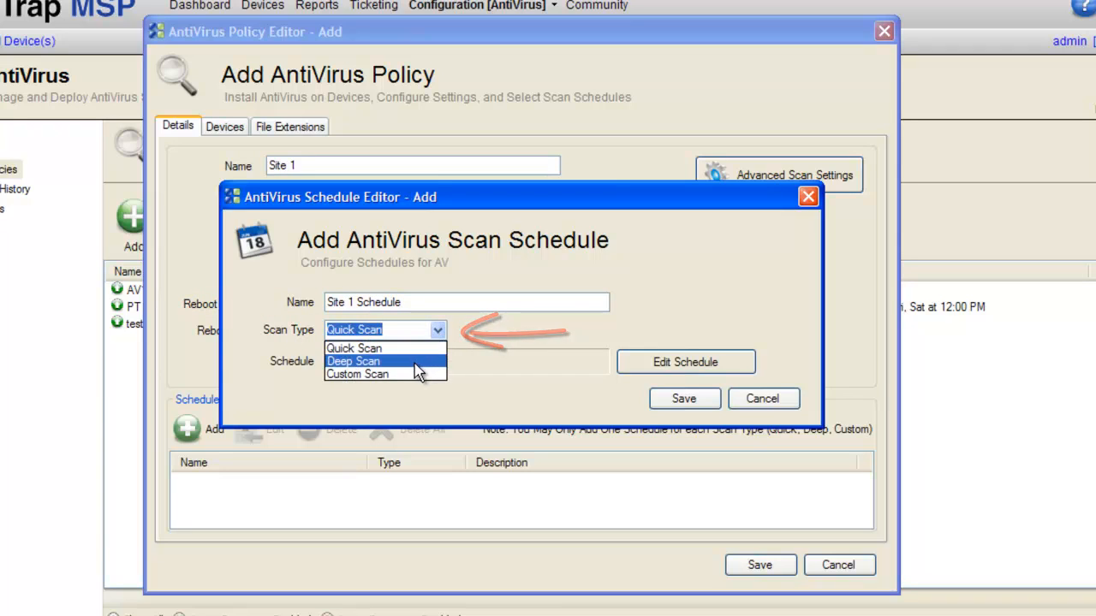
pyautogui.click(356, 373)
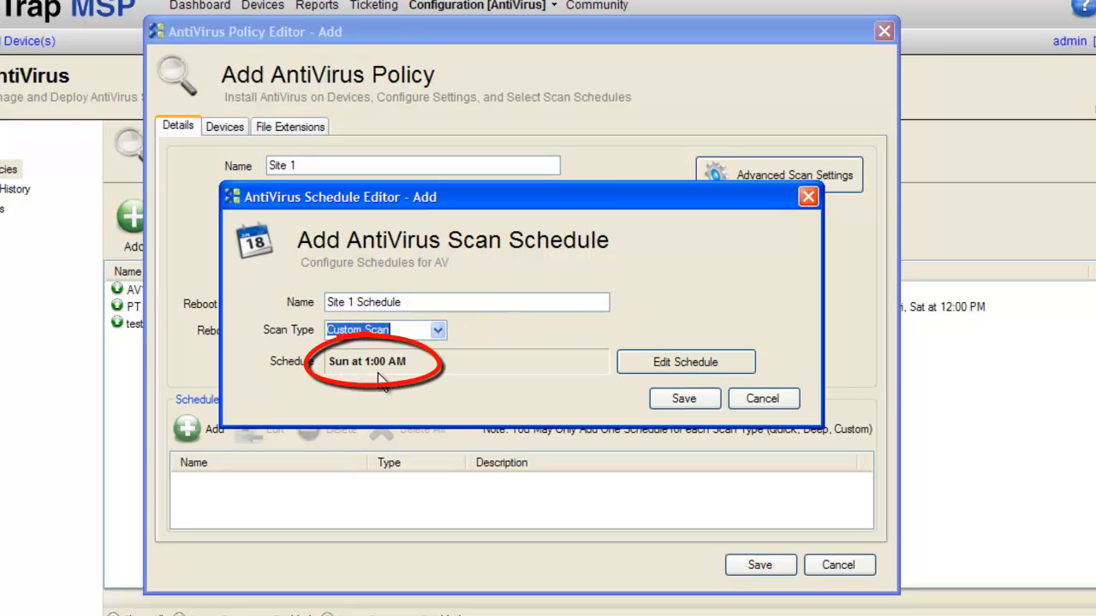
pyautogui.moveTo(500, 373)
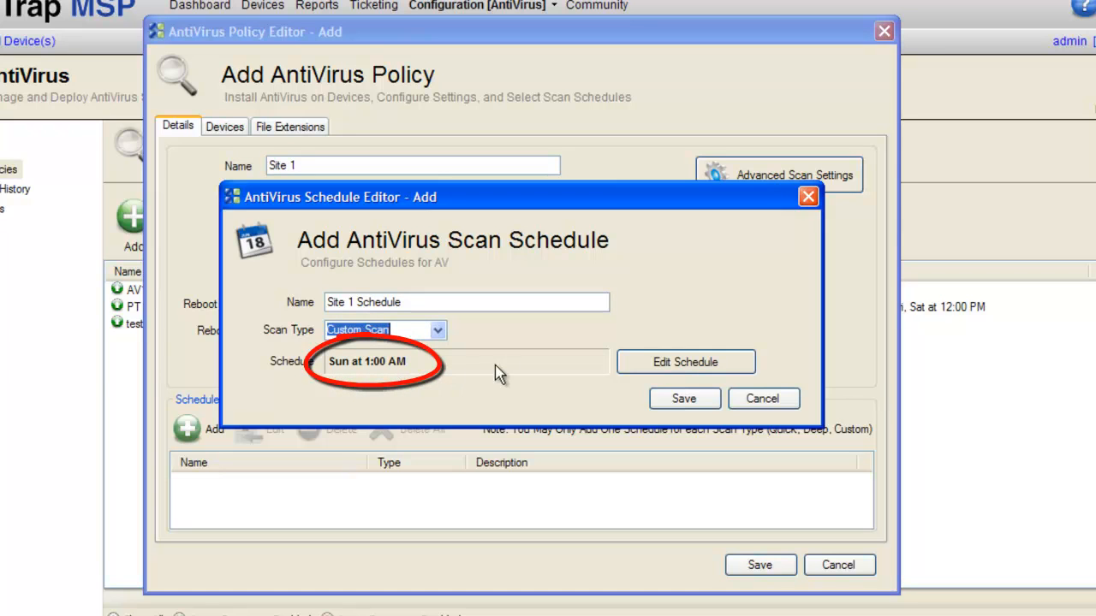
pyautogui.click(684, 361)
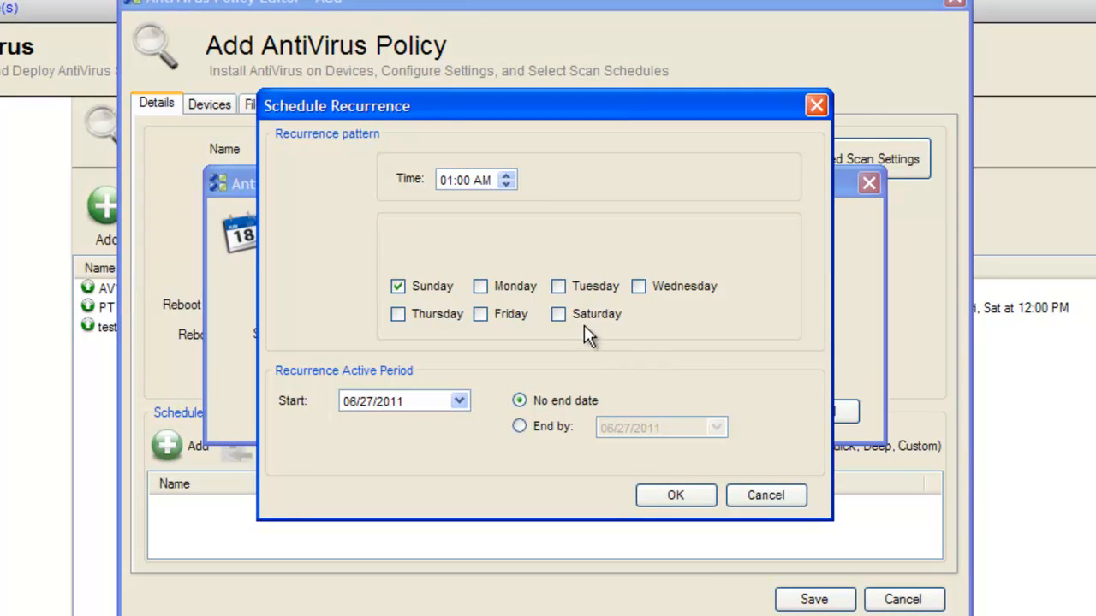
# - Set the recurrence to Saturdays only at 04:00 AM ending 07/29/2011 and save Site 1 Schedule
pyautogui.click(558, 315)
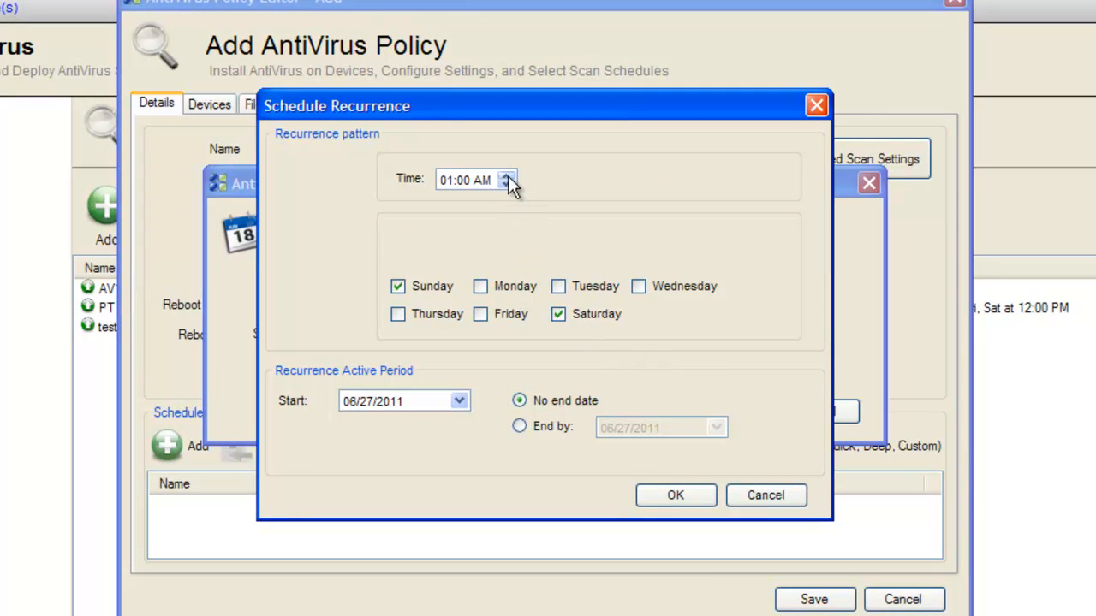
pyautogui.click(507, 175)
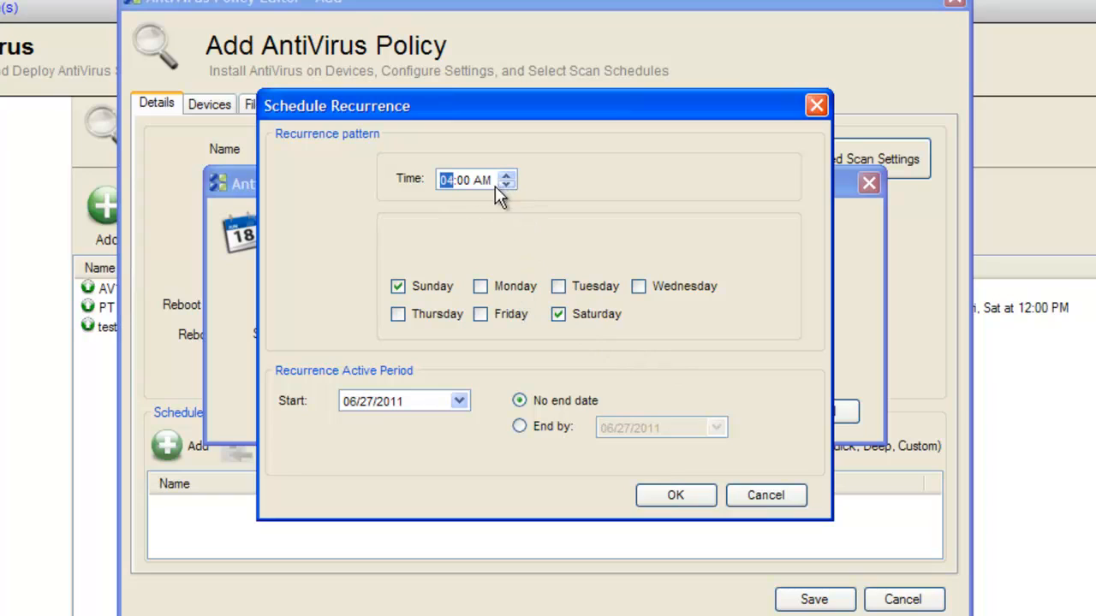
pyautogui.click(397, 286)
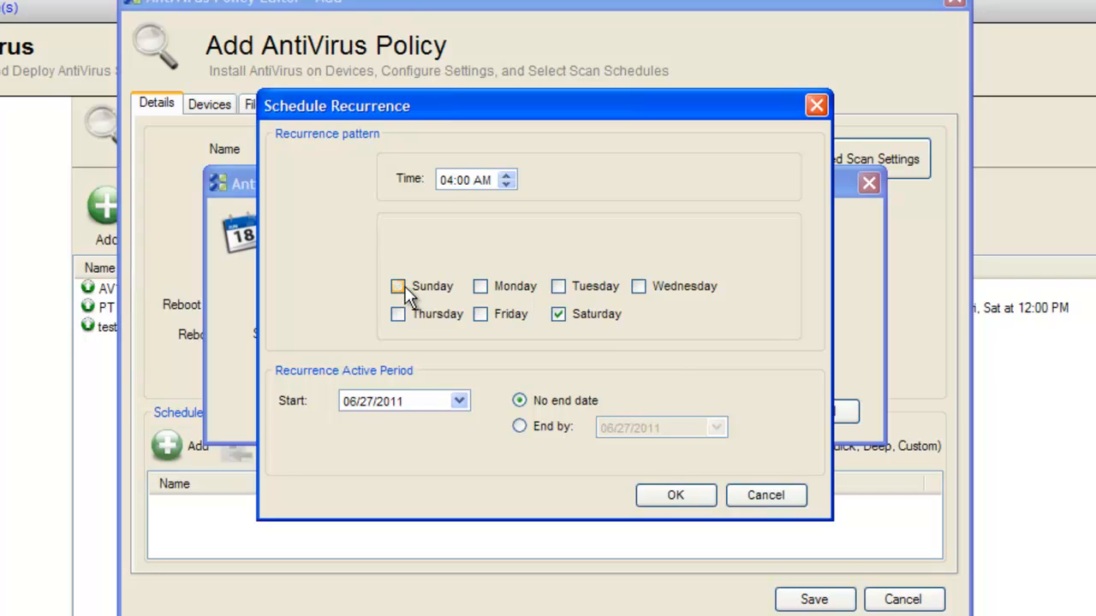
pyautogui.click(459, 400)
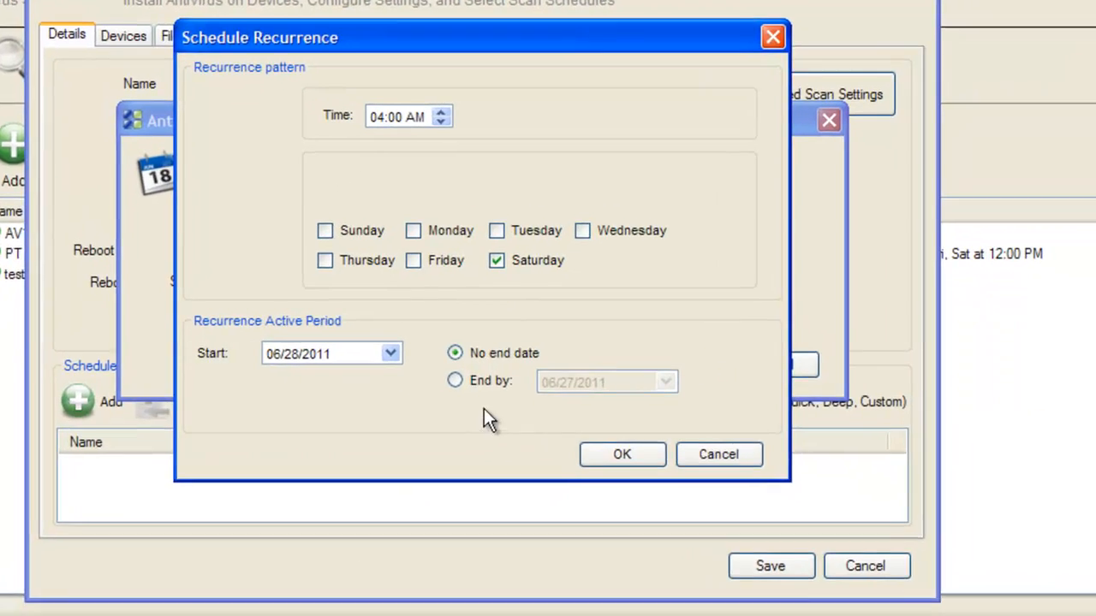
pyautogui.click(456, 380)
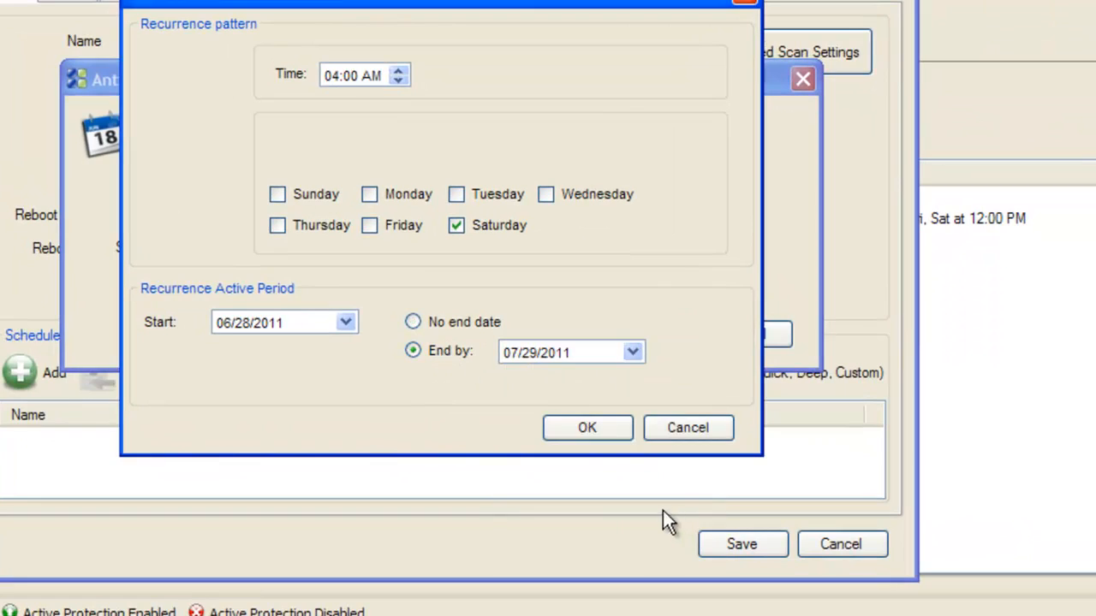
pyautogui.click(585, 428)
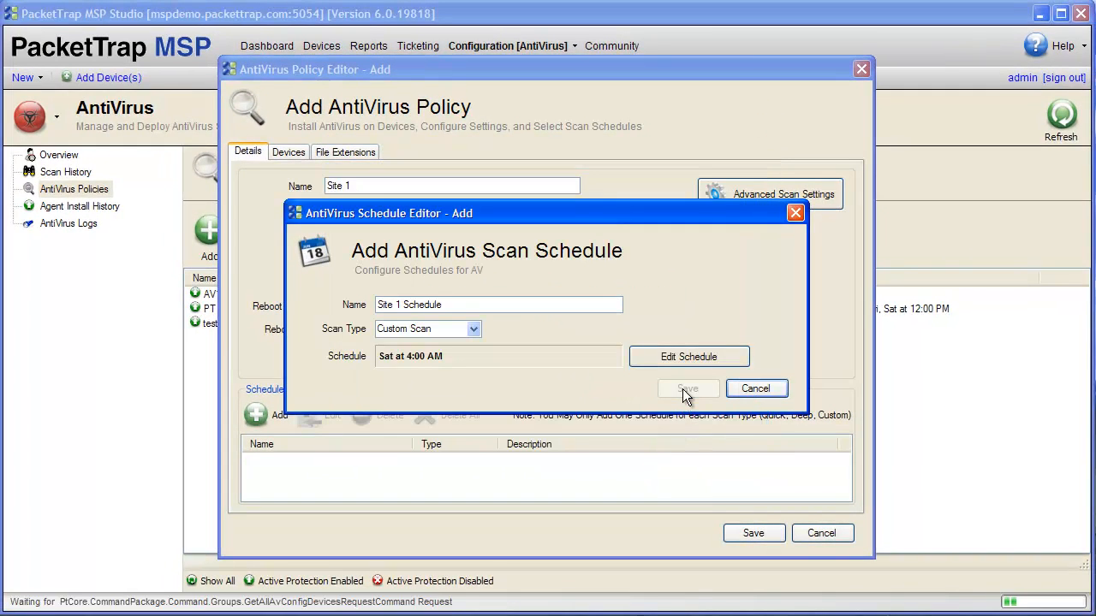
pyautogui.click(688, 387)
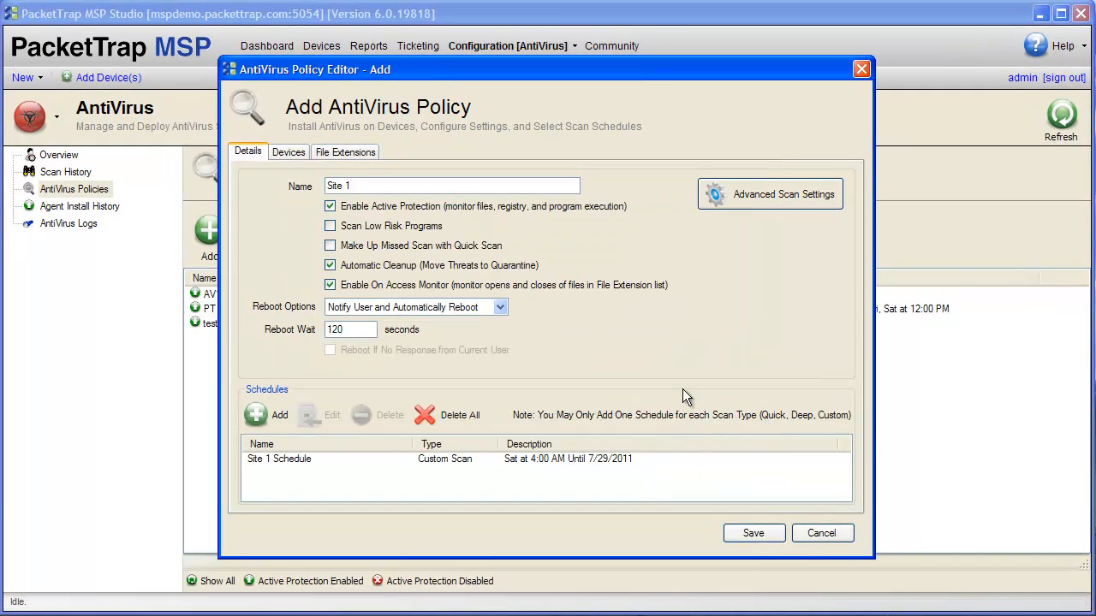